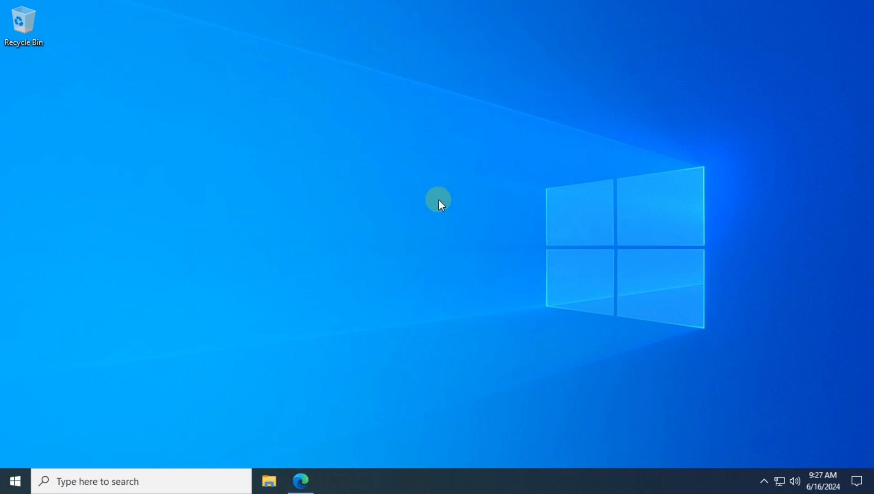
{"action": "mouse_move", "coordinate": [446, 218]}
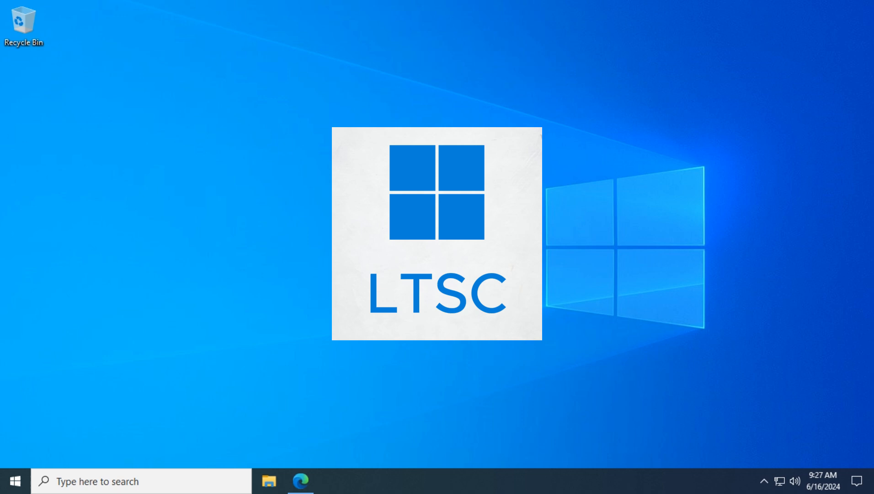
- Compare Windows 11 LTSC and Windows 10 minimum requirements, then search 'windows 11 LTSC download'
{"action": "left_click", "coordinate": [300, 481]}
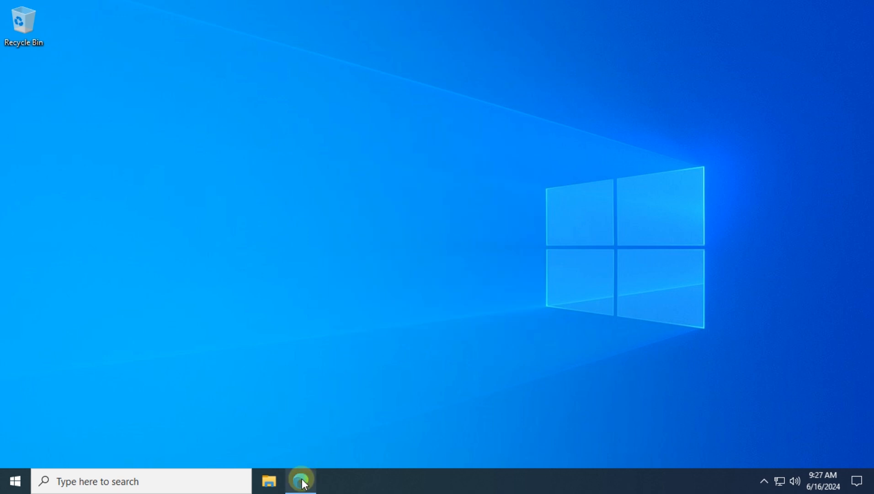
{"action": "left_click", "coordinate": [301, 480]}
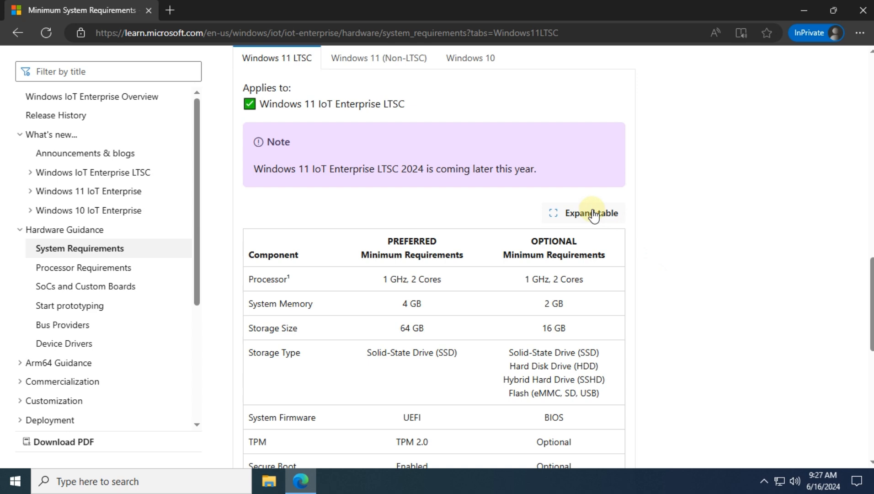
{"action": "left_click", "coordinate": [589, 212]}
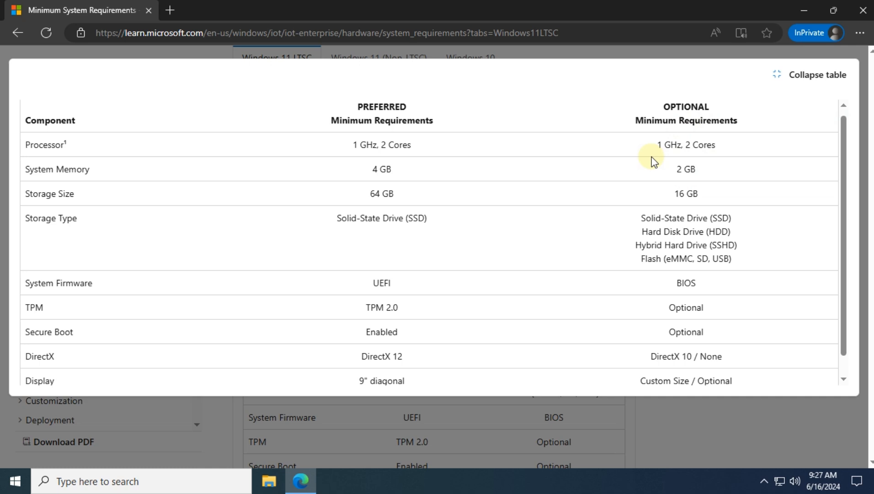
{"action": "left_click", "coordinate": [817, 74]}
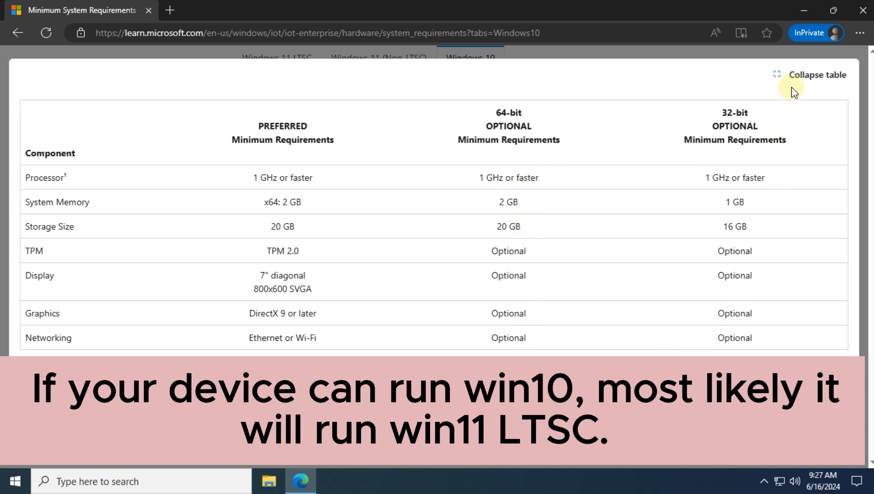
{"action": "type", "text": "windows 11 LTSC download"}
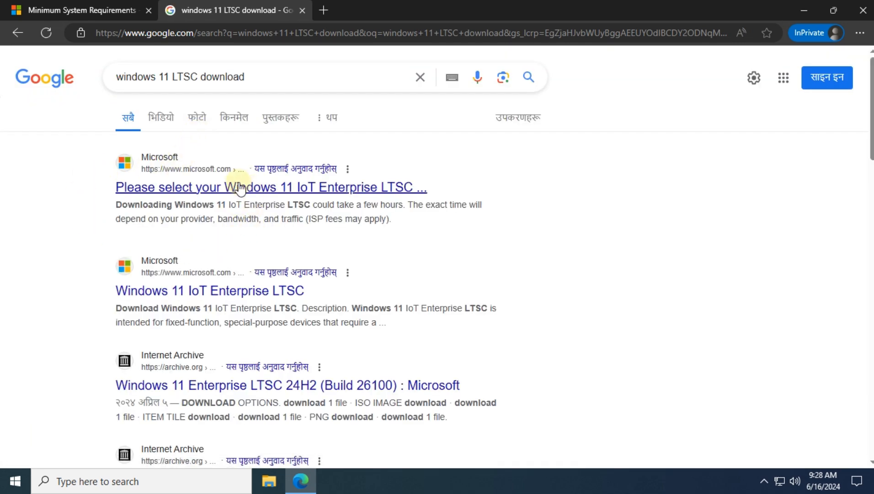
- Open the Evaluation Center's Windows 11 IoT Enterprise LTSC download page from the search results
{"action": "left_click", "coordinate": [209, 290]}
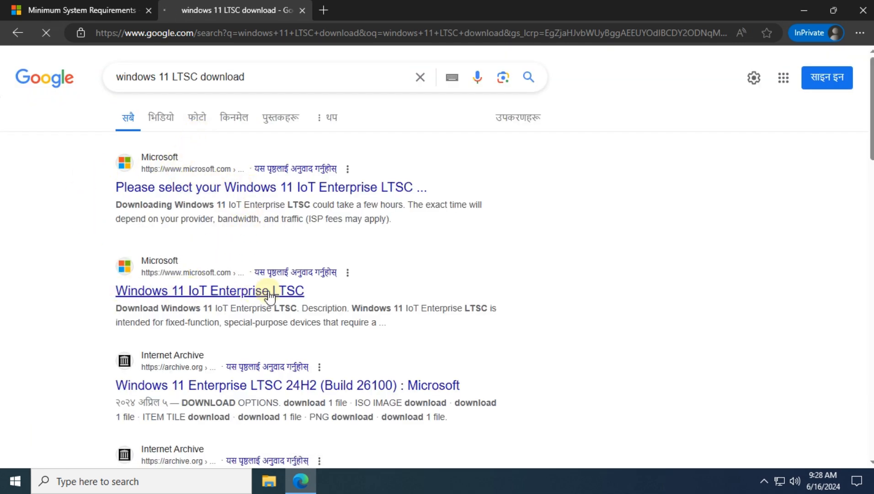
{"action": "left_click", "coordinate": [209, 290]}
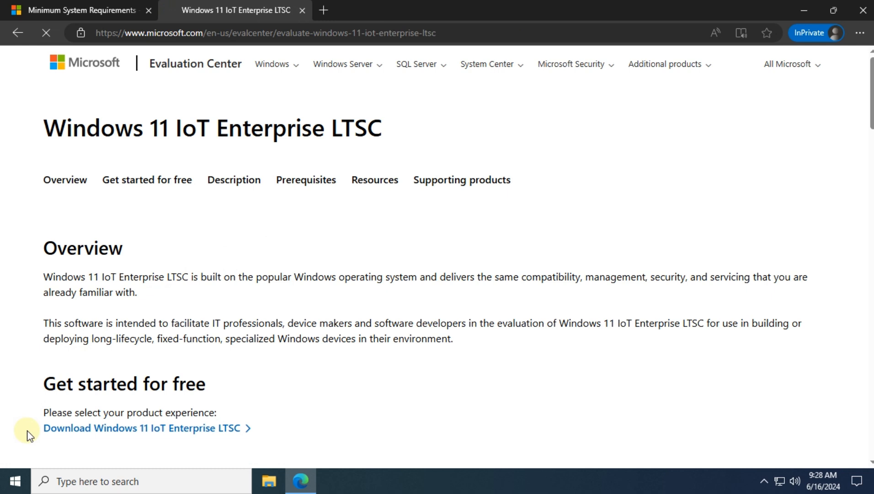
{"action": "left_click", "coordinate": [140, 428]}
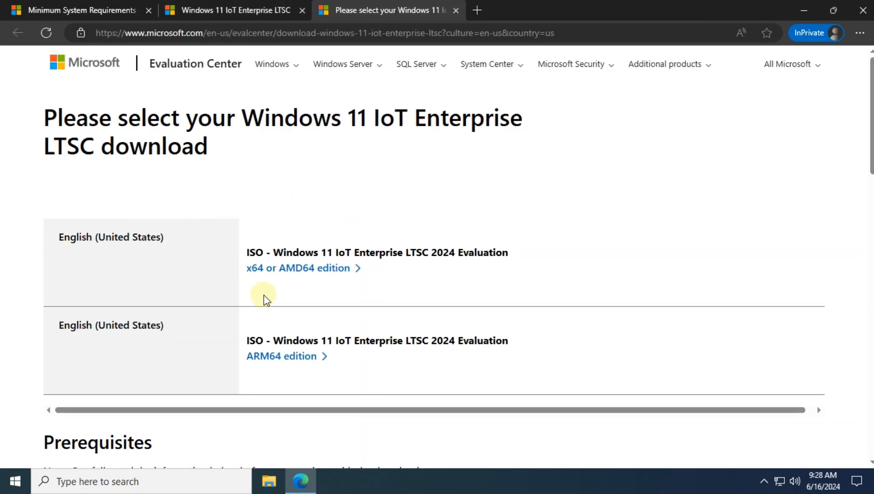
{"action": "mouse_move", "coordinate": [583, 279]}
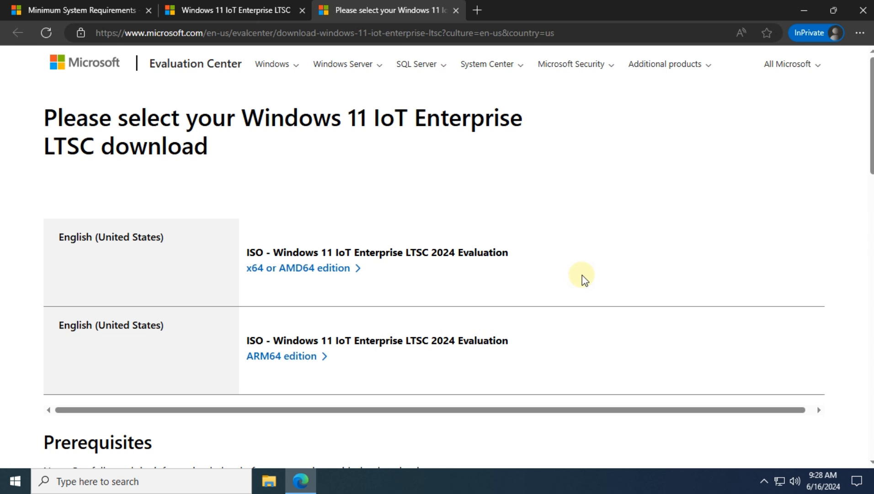
{"action": "type", "text": "cmd"}
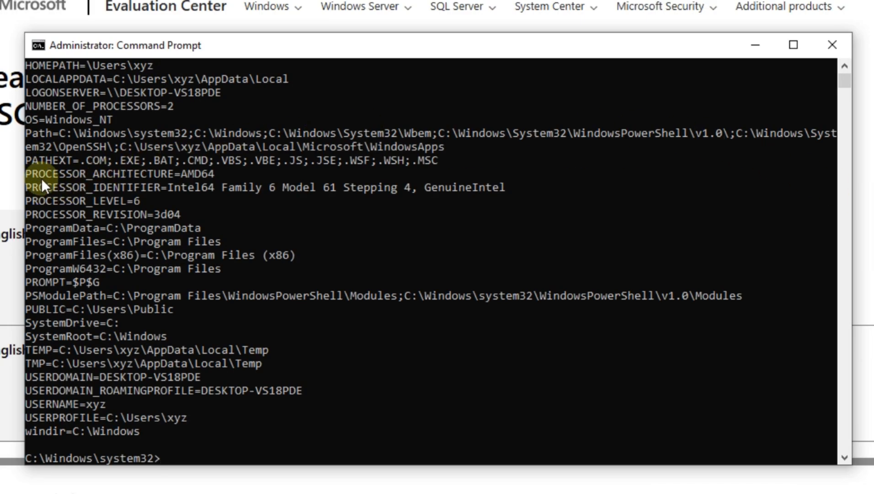
- Confirm PROCESSOR_ARCHITECTURE=AMD64 in Command Prompt and download the x64 LTSC evaluation ISO
{"action": "left_click_drag", "start_coordinate": [33, 173], "coordinate": [206, 187]}
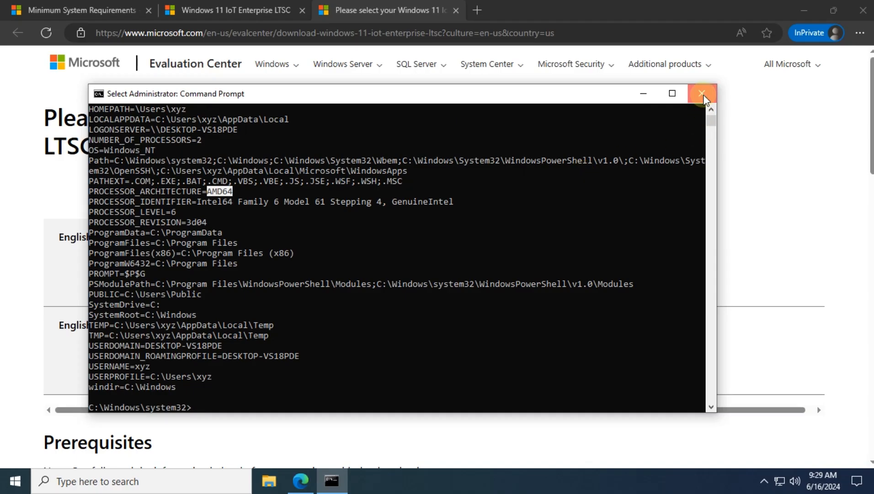
{"action": "left_click", "coordinate": [702, 93]}
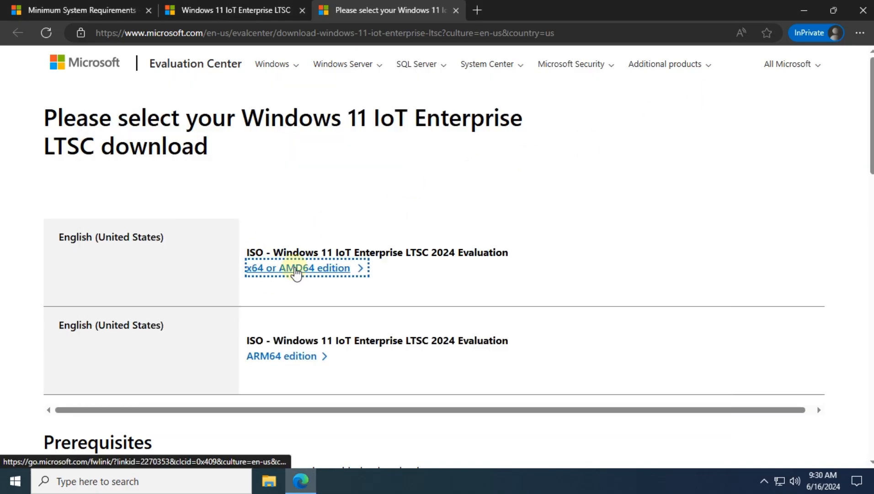
{"action": "left_click", "coordinate": [298, 268]}
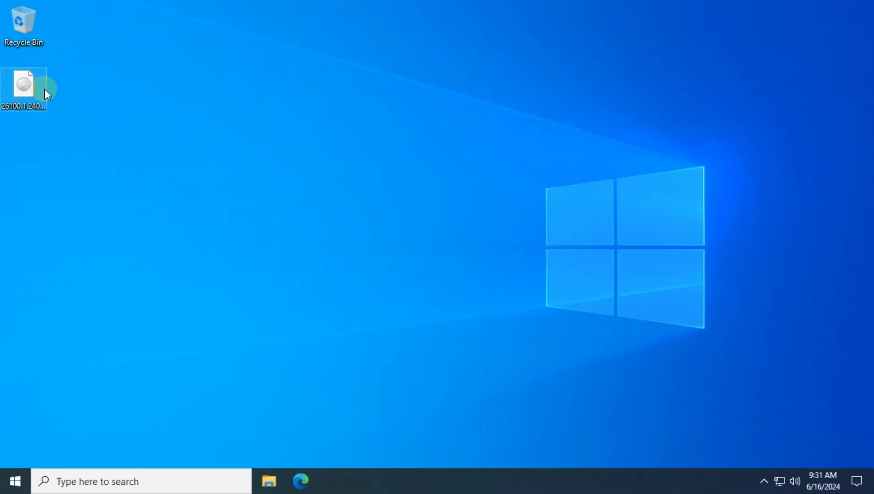
- Mount the downloaded ISO and copy its installation files into a desktop 'win 11' folder
{"action": "double_click", "coordinate": [23, 84]}
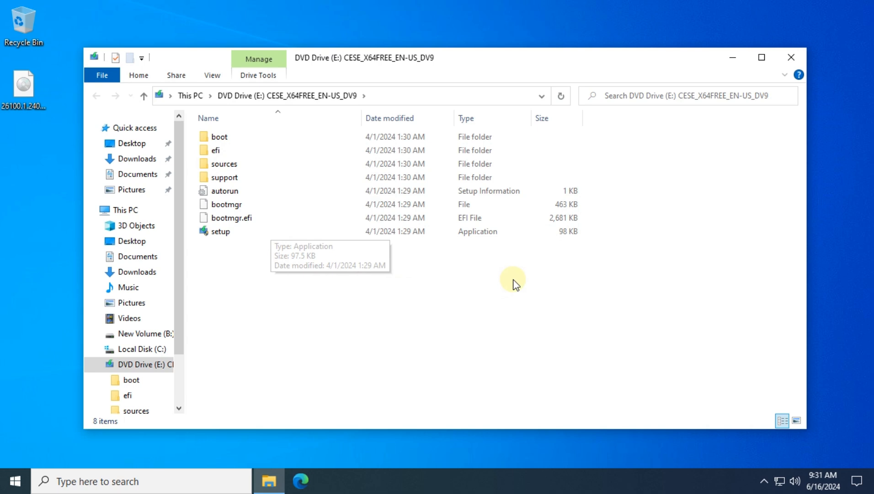
{"action": "mouse_move", "coordinate": [103, 225]}
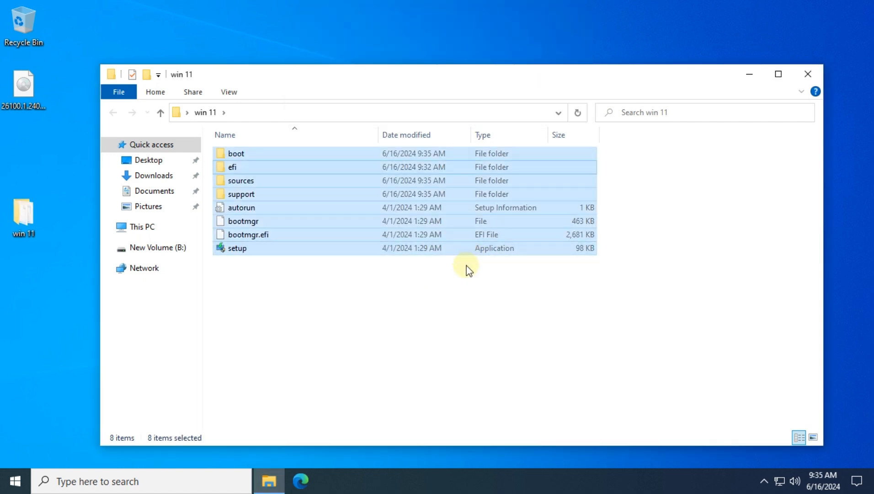
{"action": "left_click", "coordinate": [366, 295]}
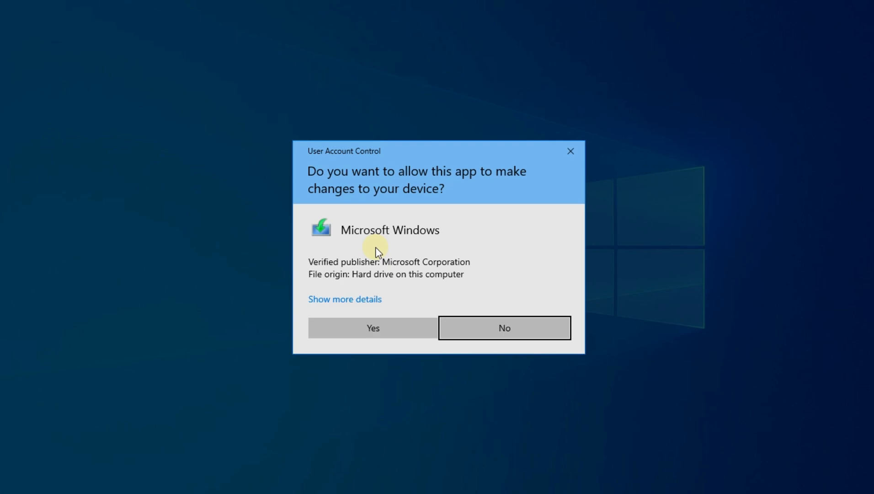
- Run Windows 11 Setup, accept the license, and choose to keep personal files only
{"action": "left_click", "coordinate": [373, 327]}
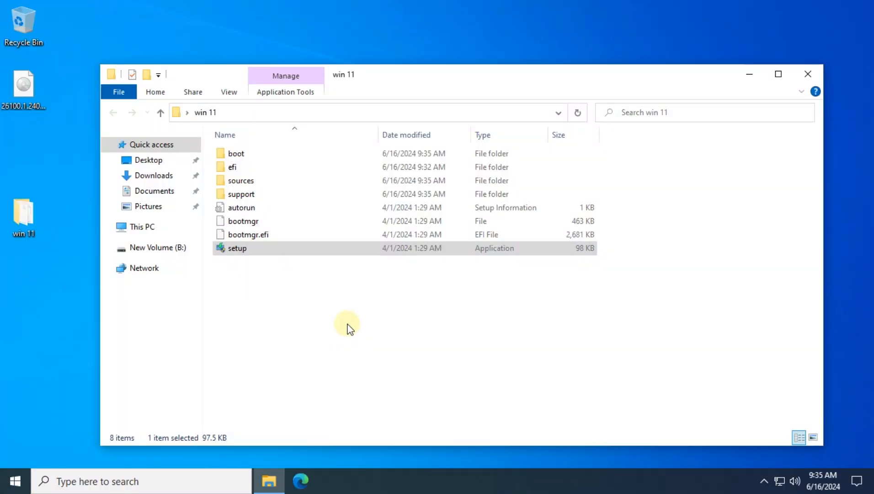
{"action": "double_click", "coordinate": [236, 247]}
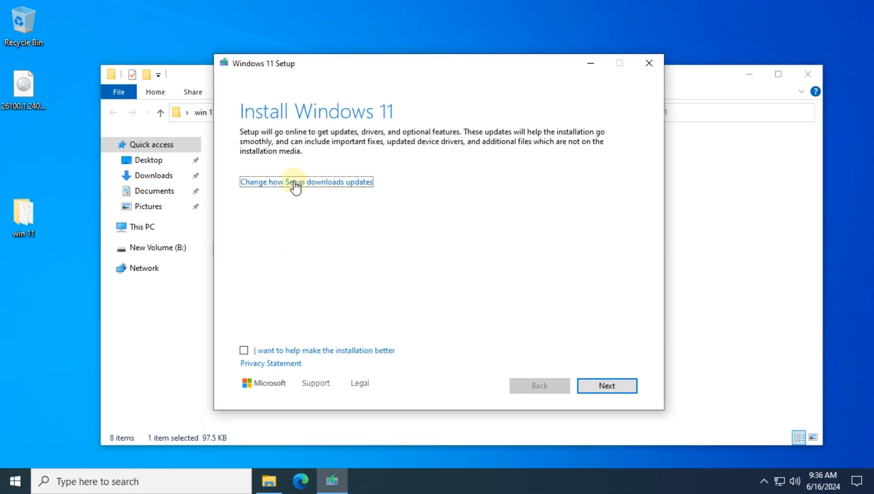
{"action": "left_click", "coordinate": [607, 385]}
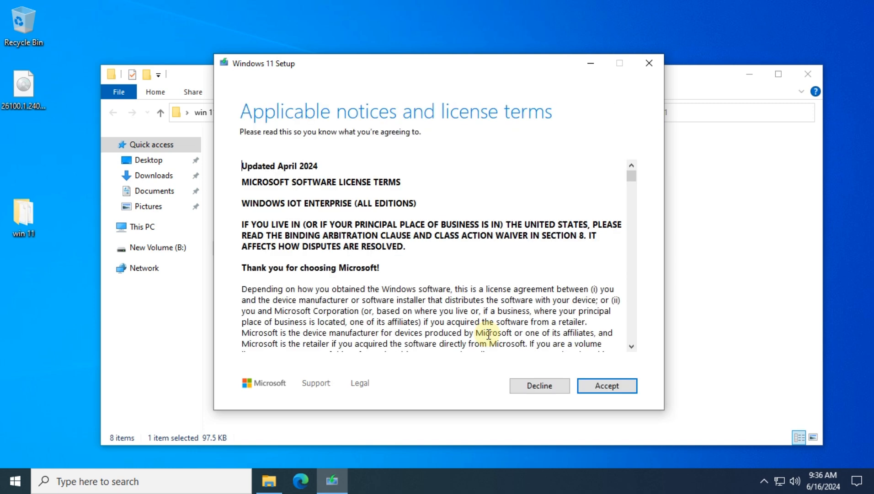
{"action": "left_click", "coordinate": [607, 385]}
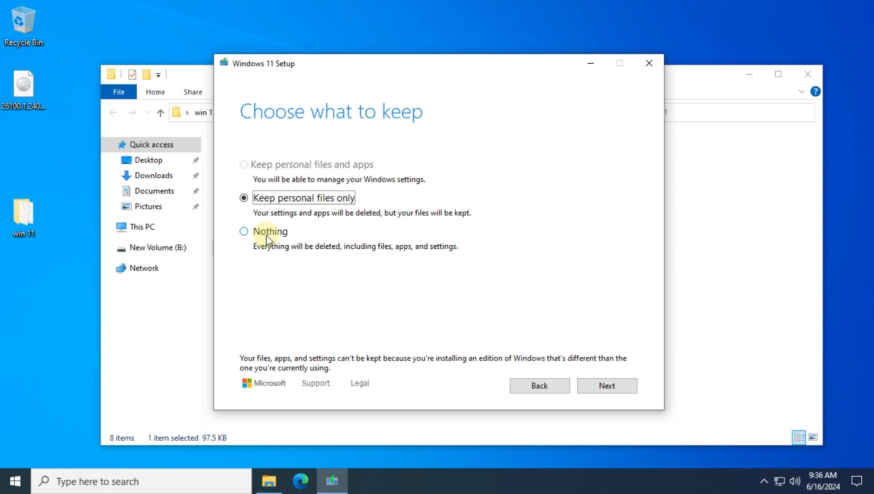
{"action": "mouse_move", "coordinate": [595, 374]}
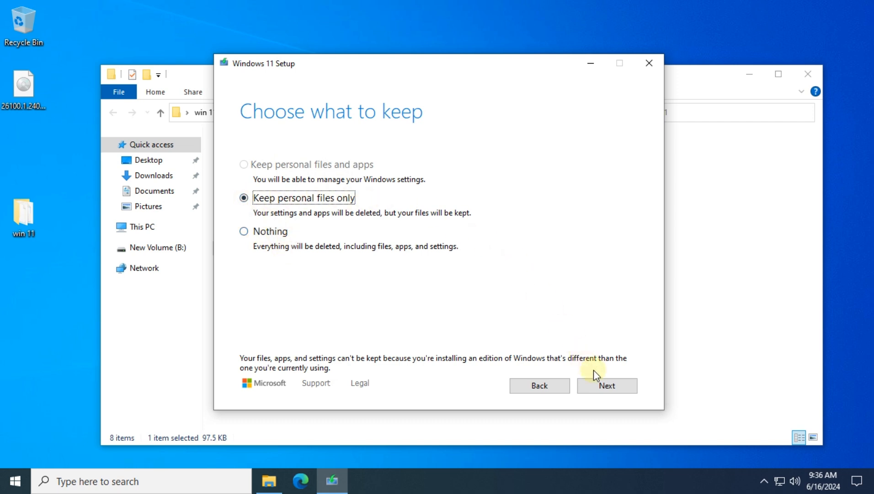
{"action": "left_click", "coordinate": [606, 385]}
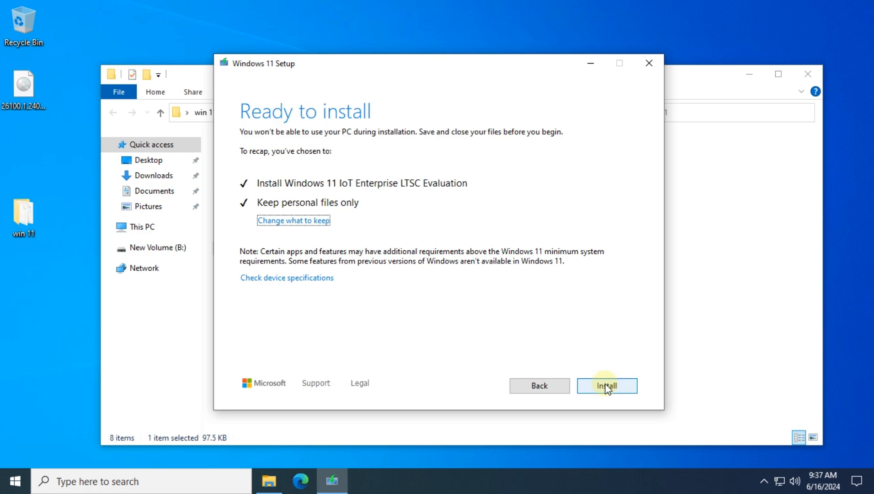
- Install Windows 11 IoT Enterprise LTSC and accept privacy settings with most options off
{"action": "left_click", "coordinate": [606, 386]}
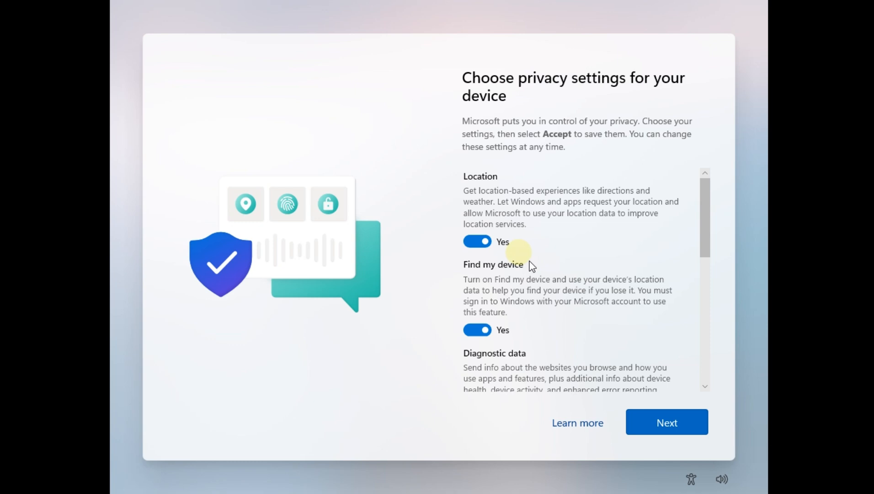
{"action": "scroll", "scroll_direction": "down", "scroll_amount": 3}
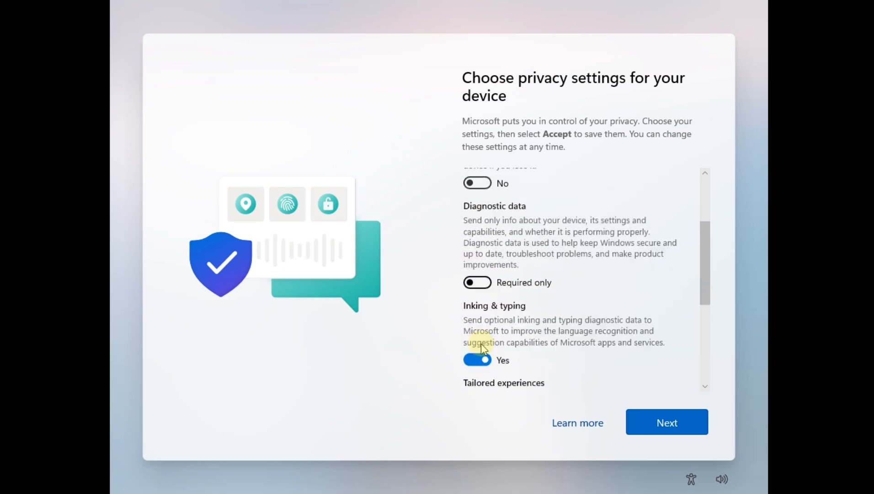
{"action": "scroll", "scroll_direction": "down", "scroll_amount": 3}
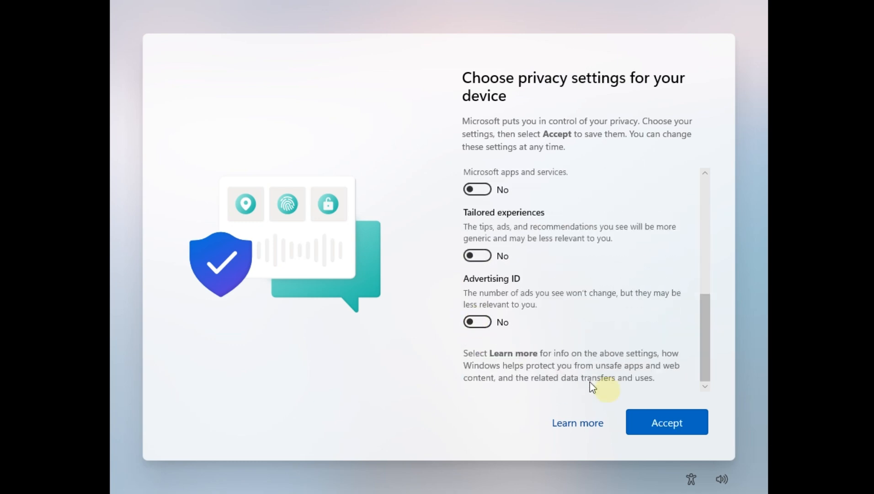
{"action": "left_click", "coordinate": [666, 423]}
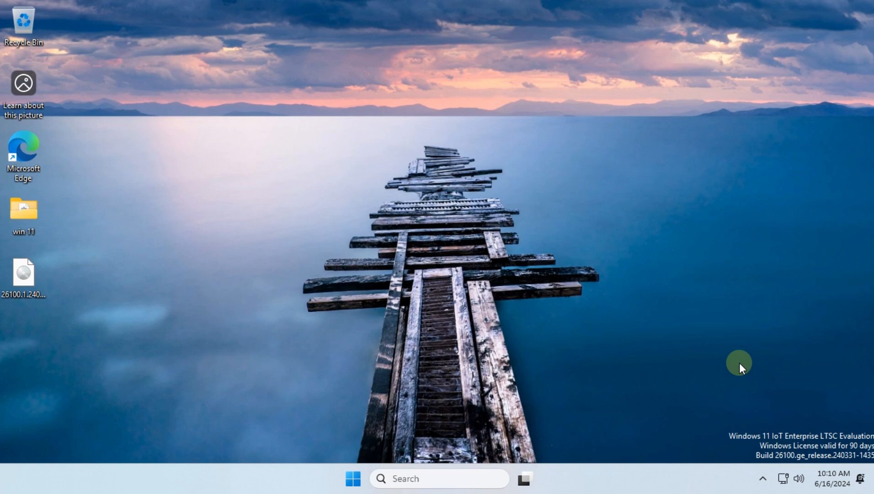
{"action": "type", "text": "winver"}
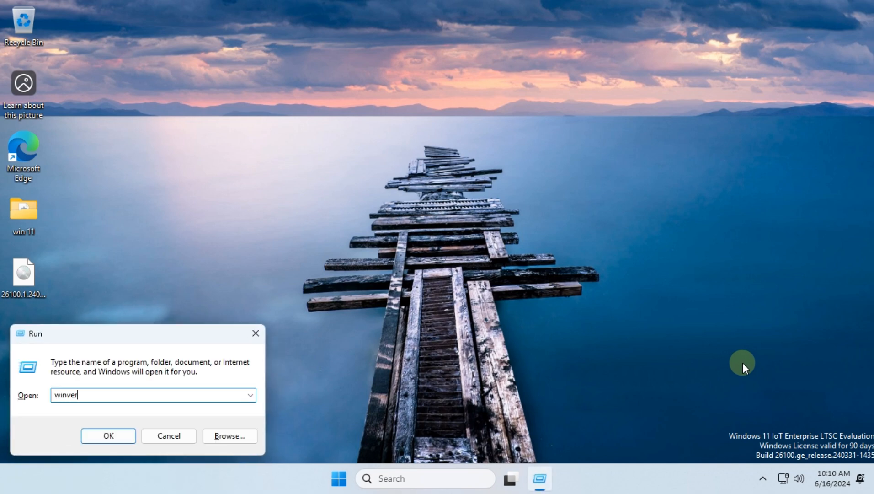
{"action": "left_click", "coordinate": [107, 435]}
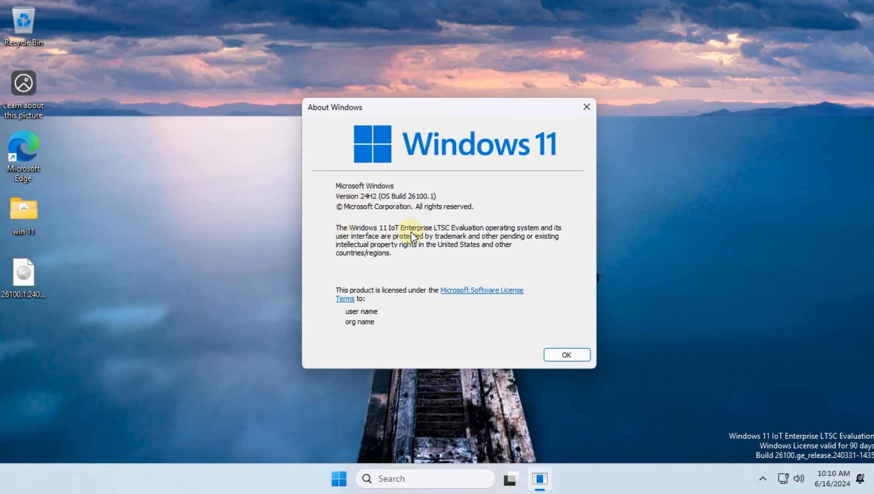
{"action": "left_click", "coordinate": [565, 354]}
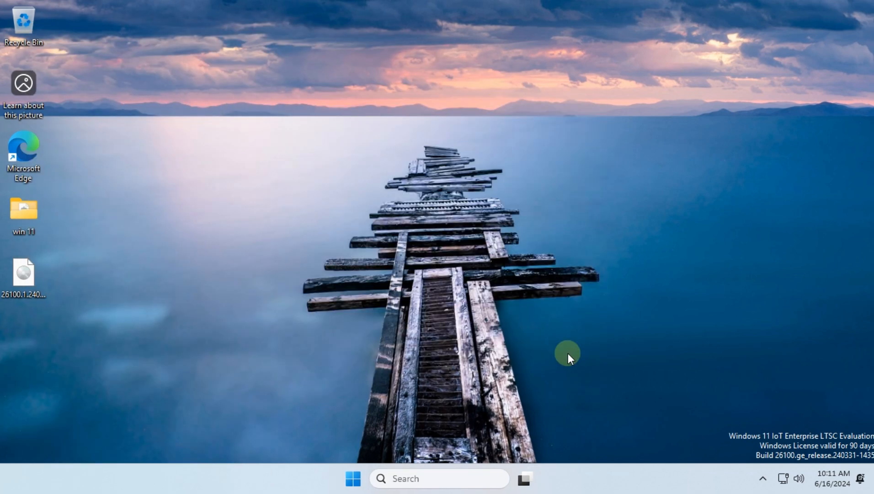